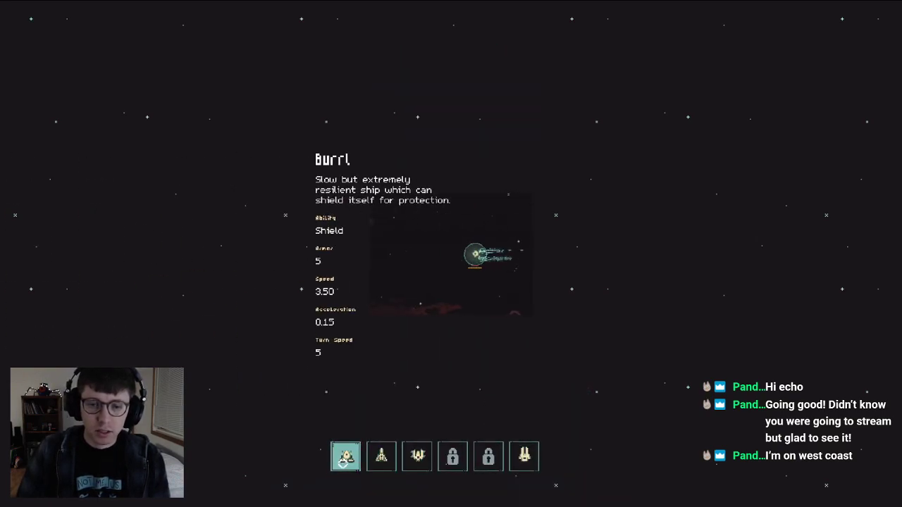
click(488, 456)
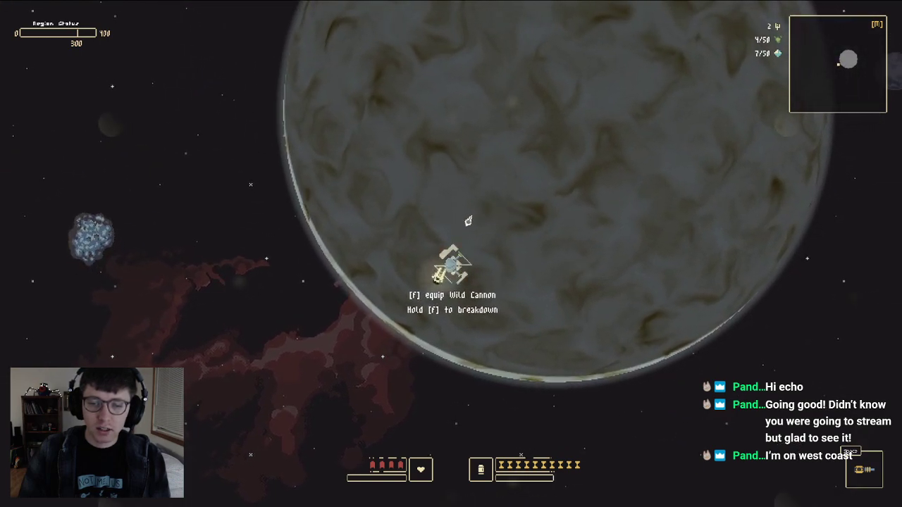
key(f)
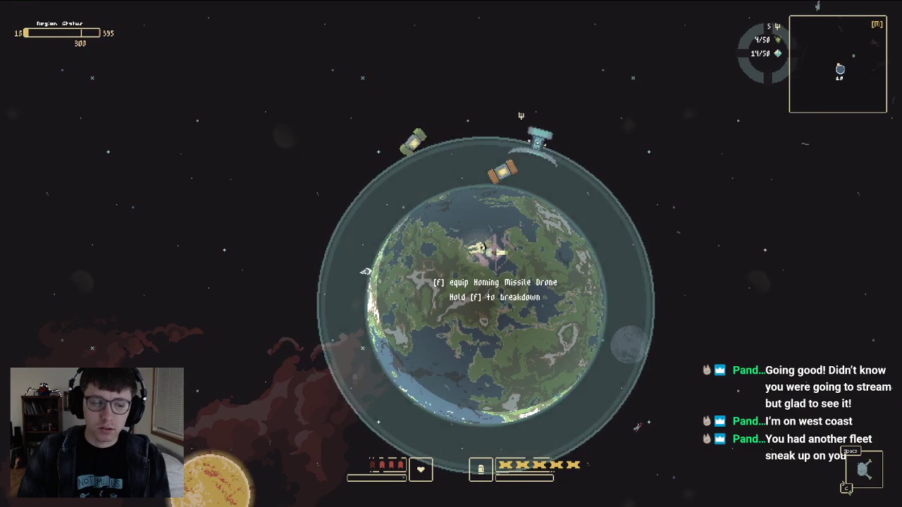
key(f)
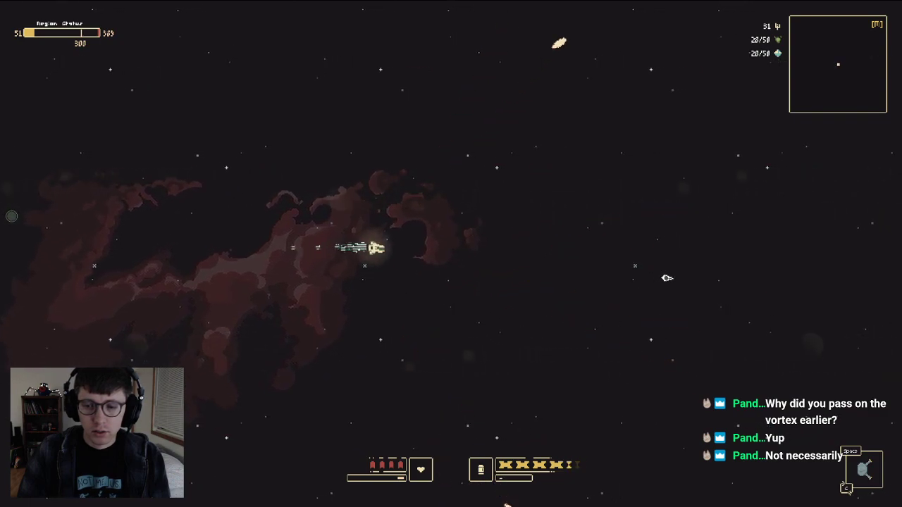
key(m)
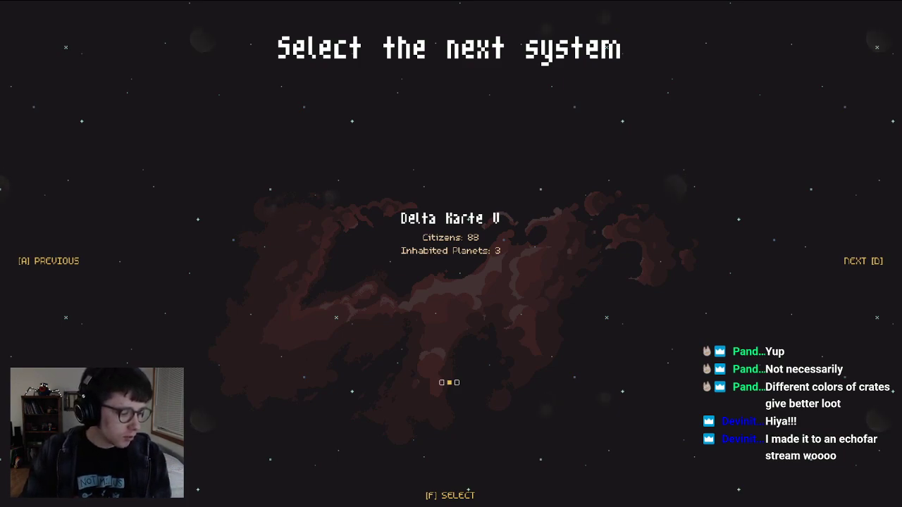
key(f)
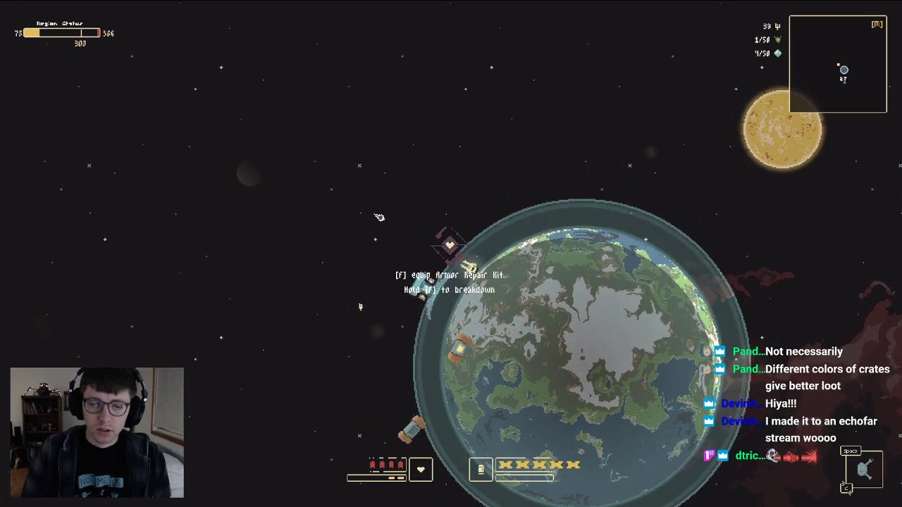
key(f)
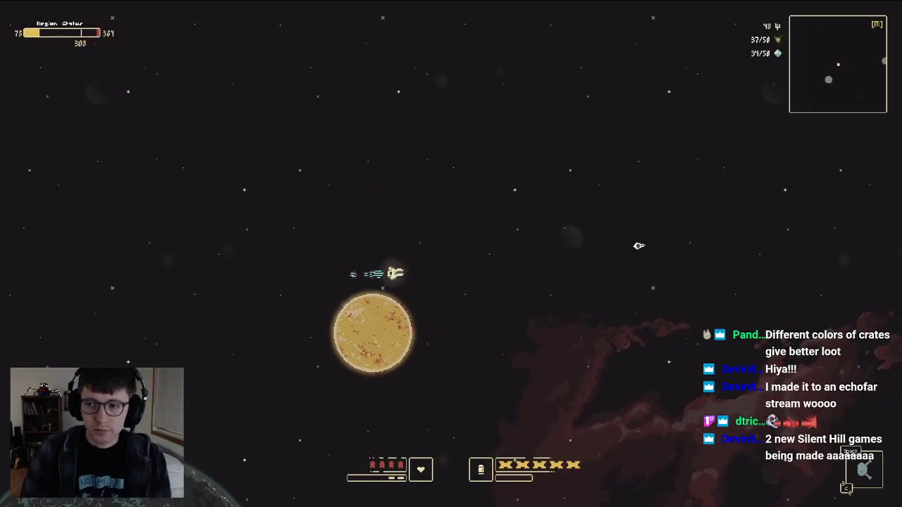
key(m)
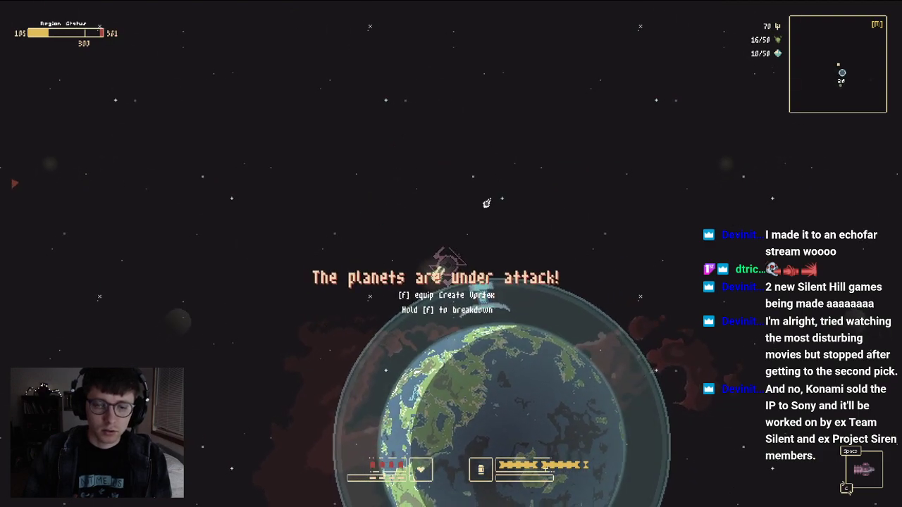
key(f)
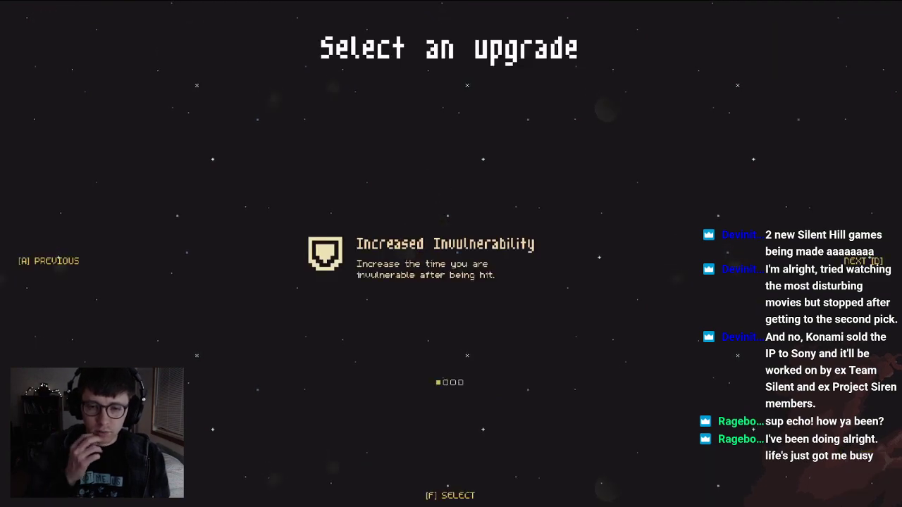
key(d)
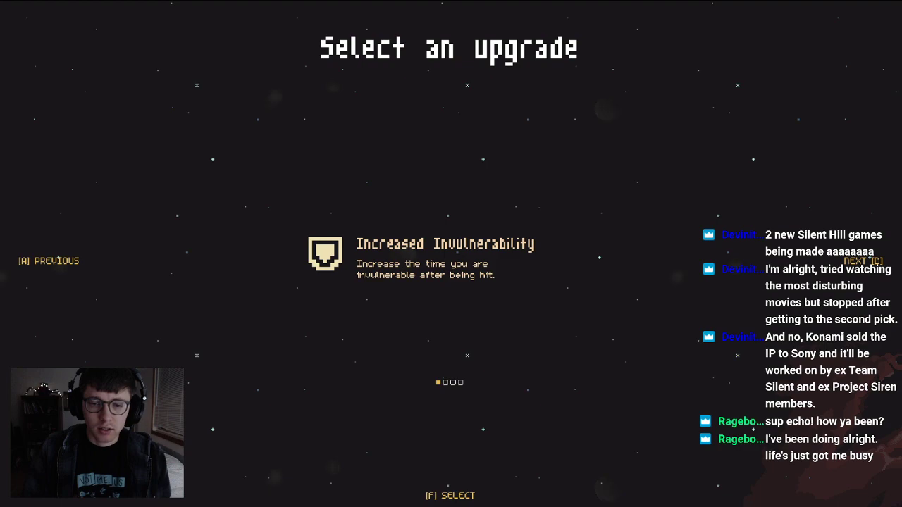
key(f)
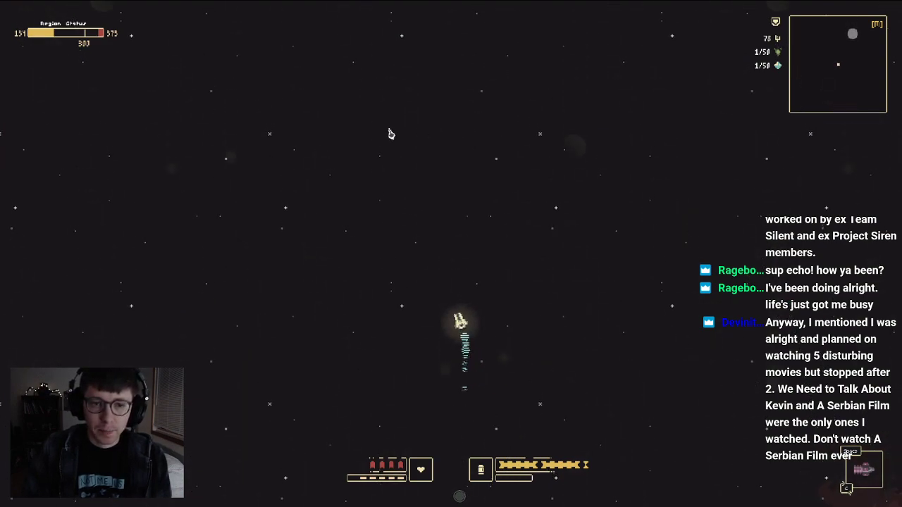
key(m)
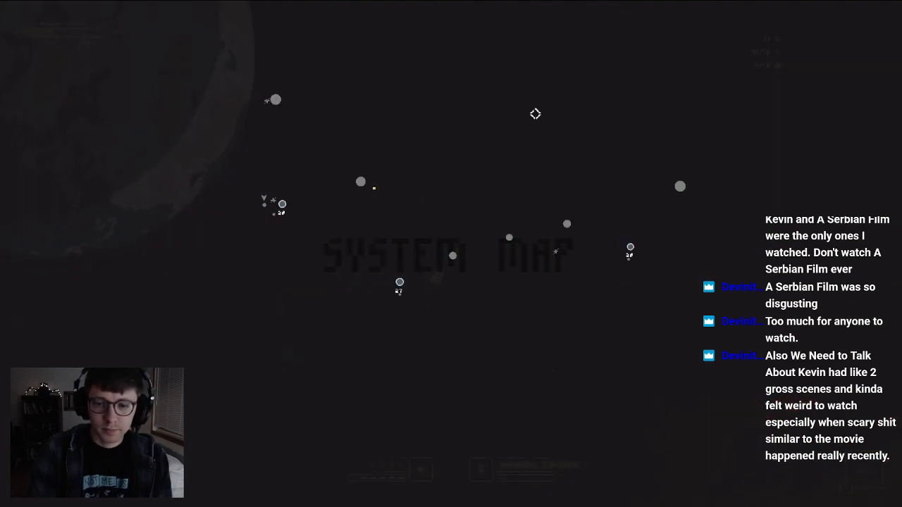
mouse_move(558, 252)
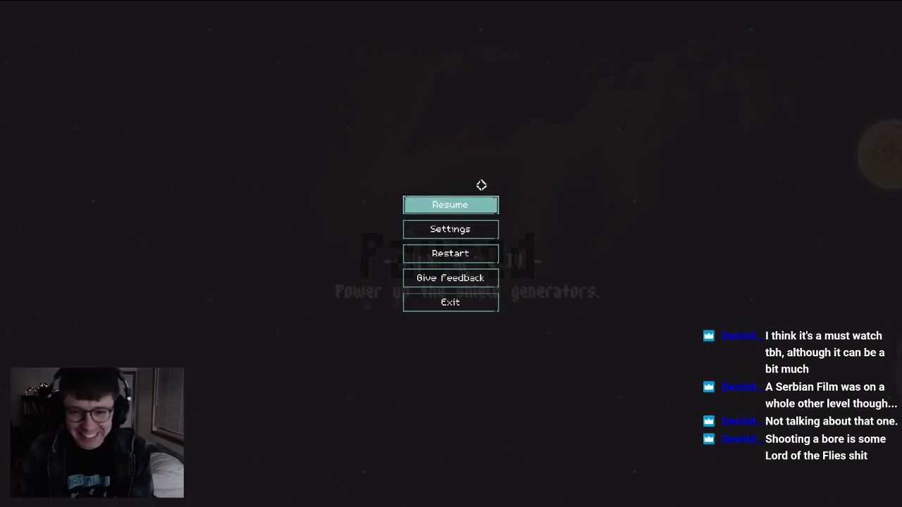
click(451, 205)
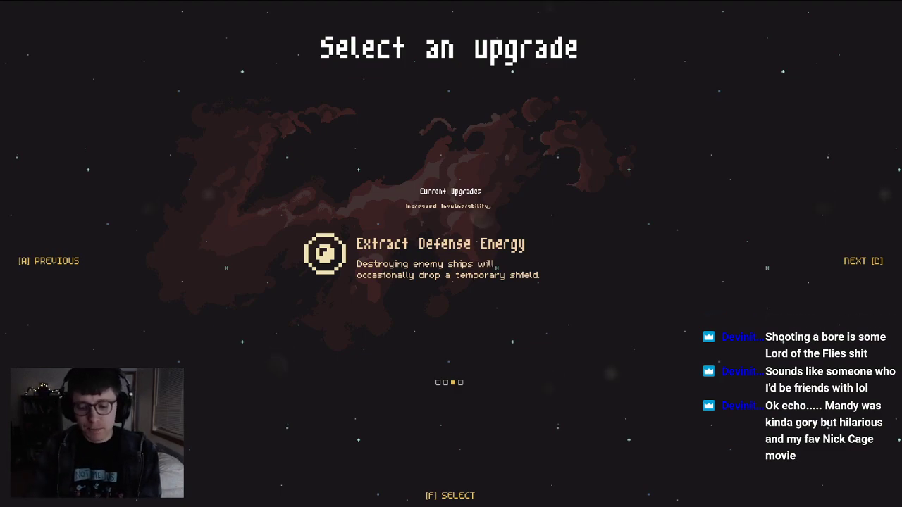
click(864, 261)
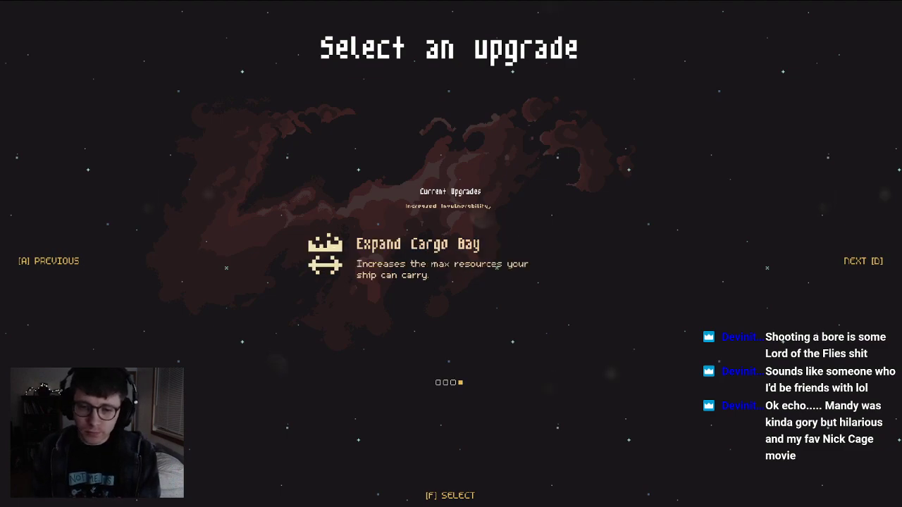
key(d)
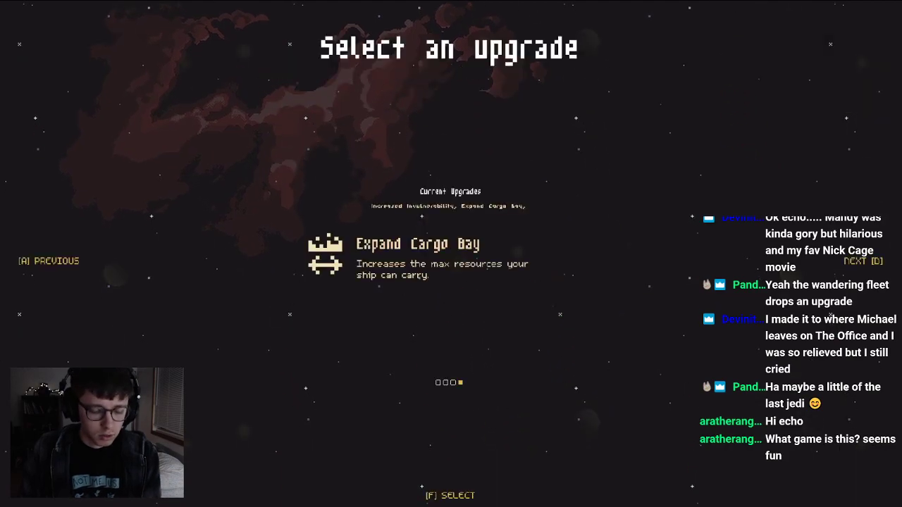
key(d)
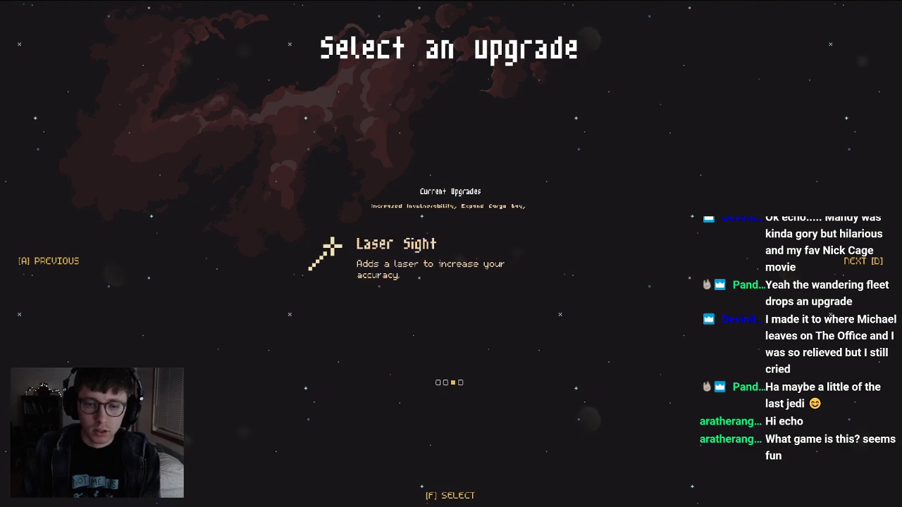
key(d)
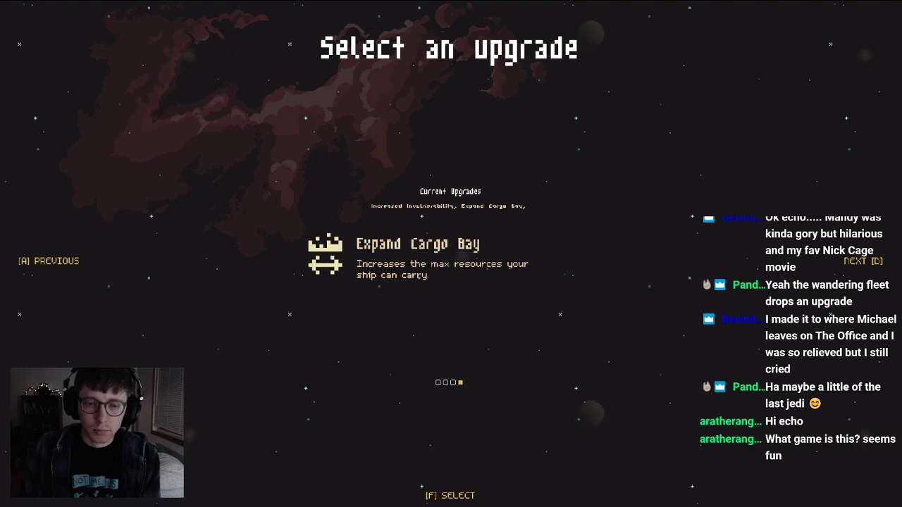
key(d)
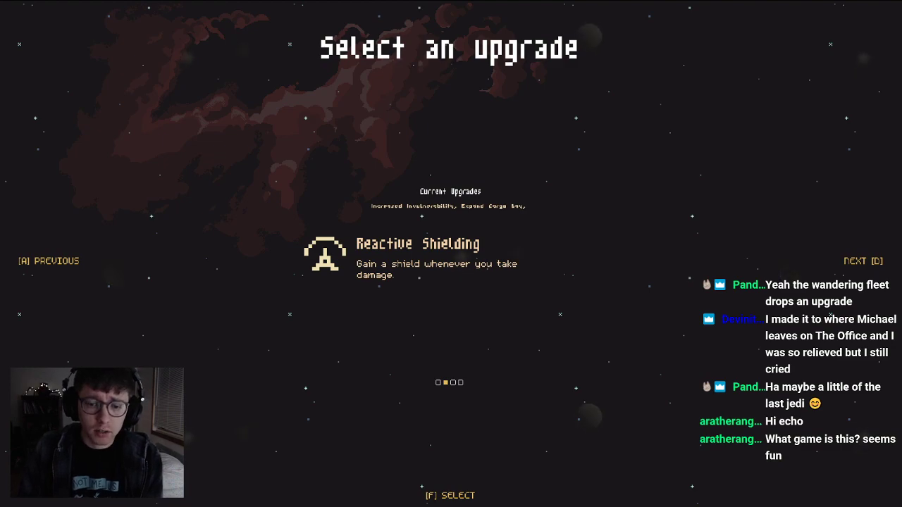
key(f)
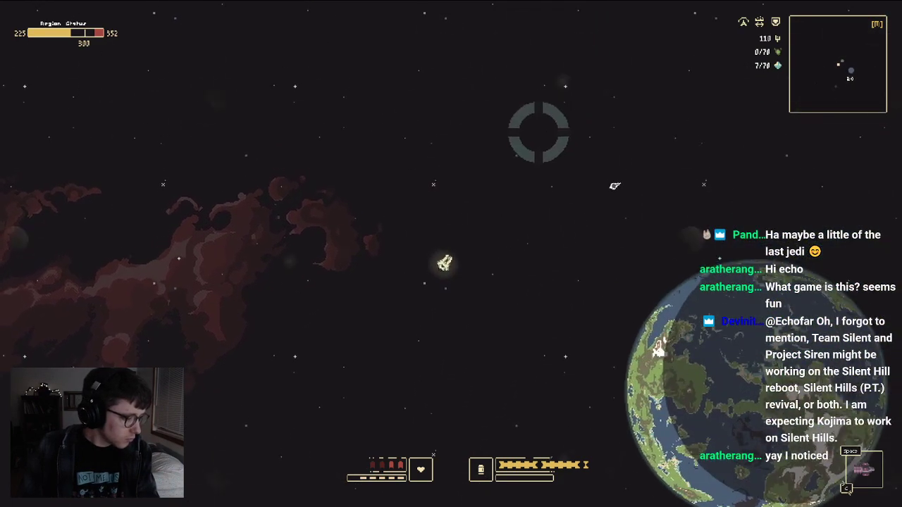
key(Escape)
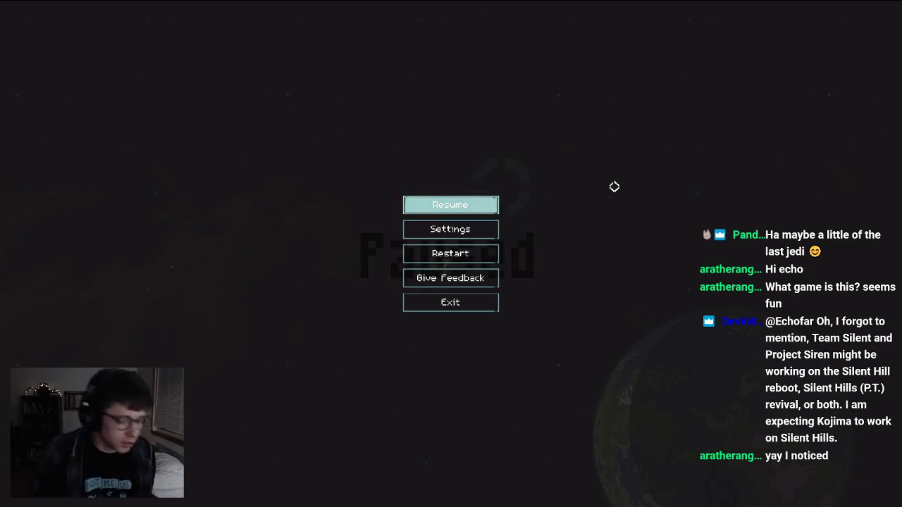
click(451, 205)
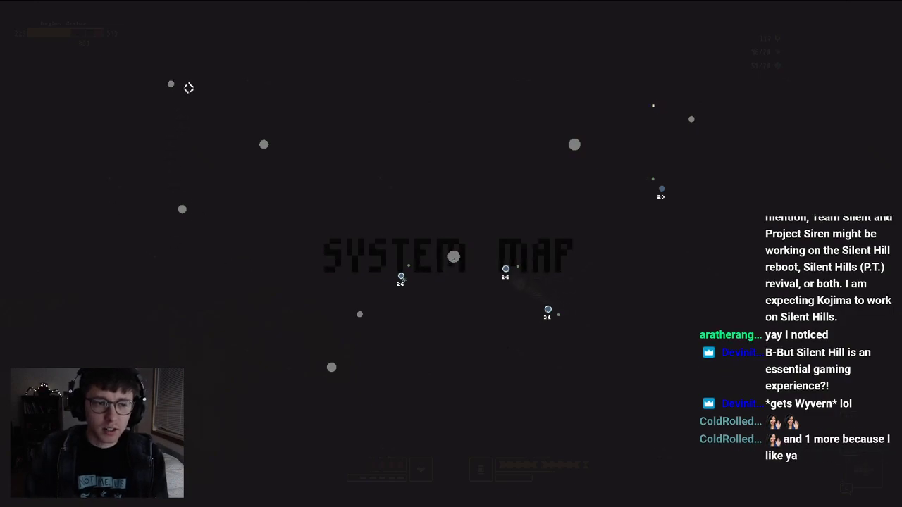
mouse_move(468, 363)
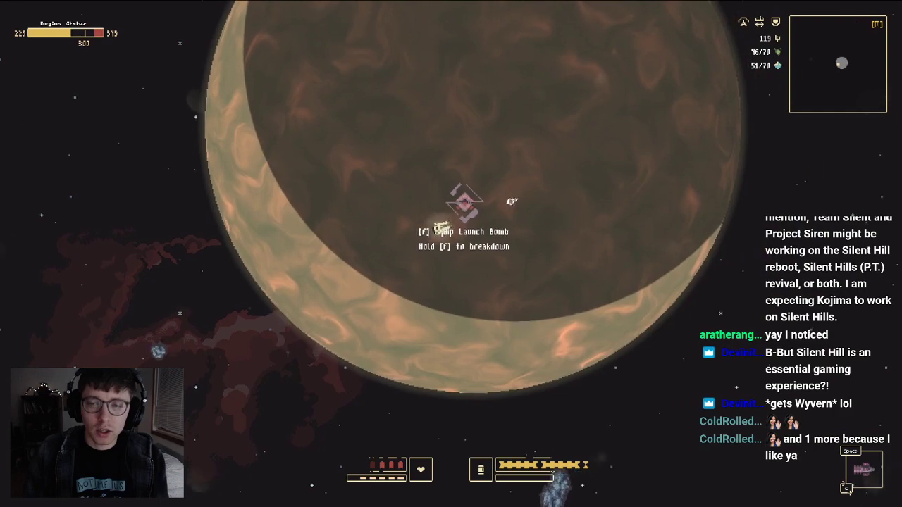
key(m)
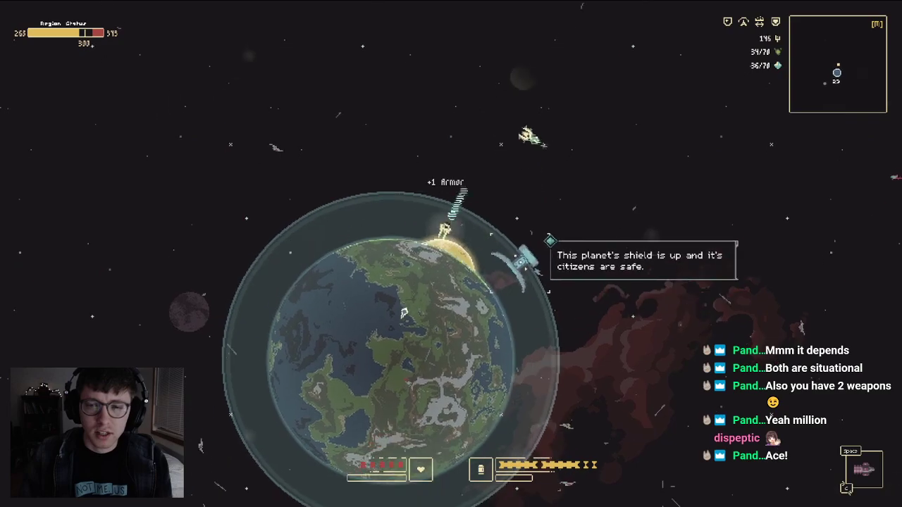
key(Escape)
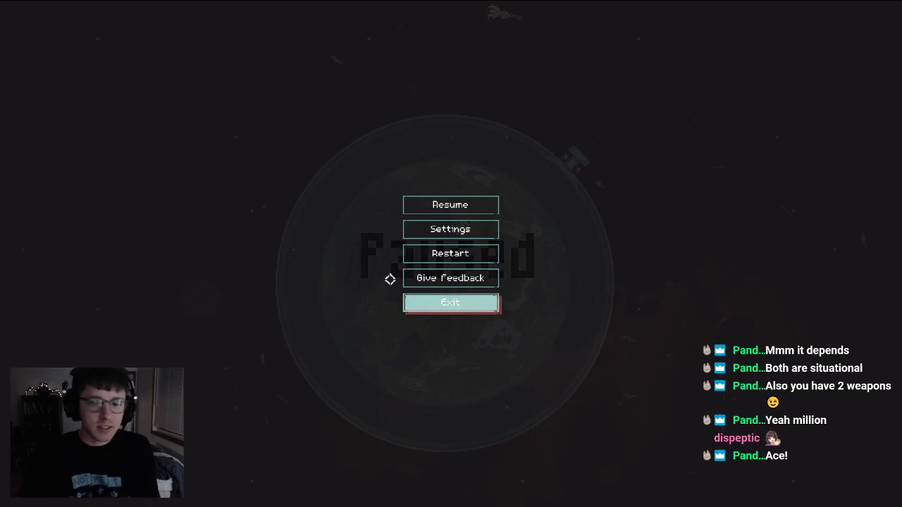
click(450, 204)
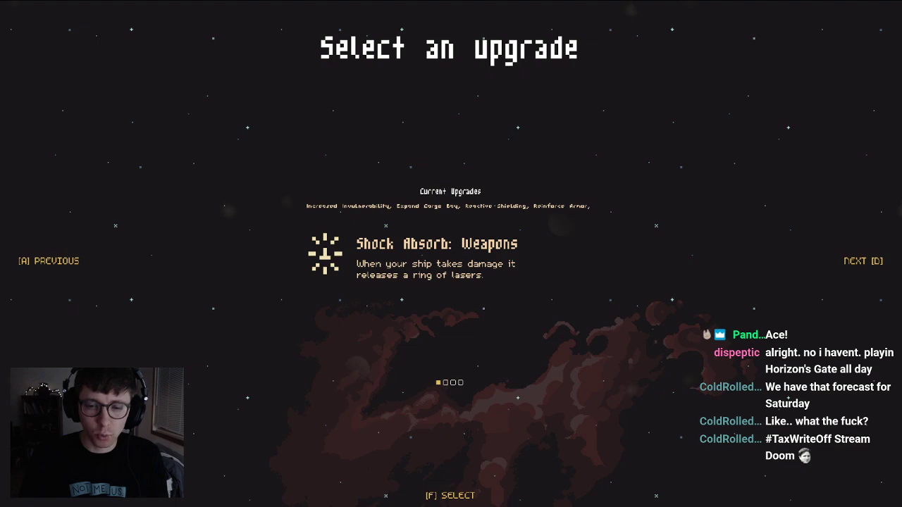
key(d)
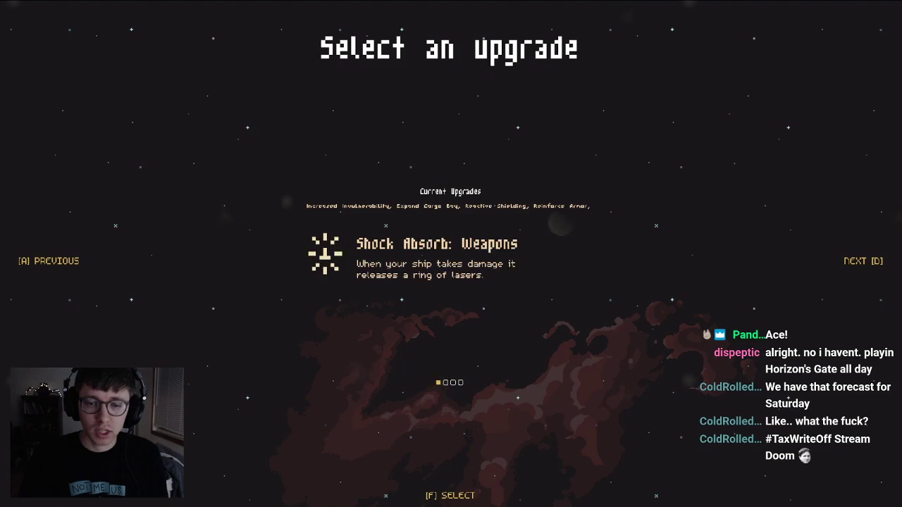
key(f)
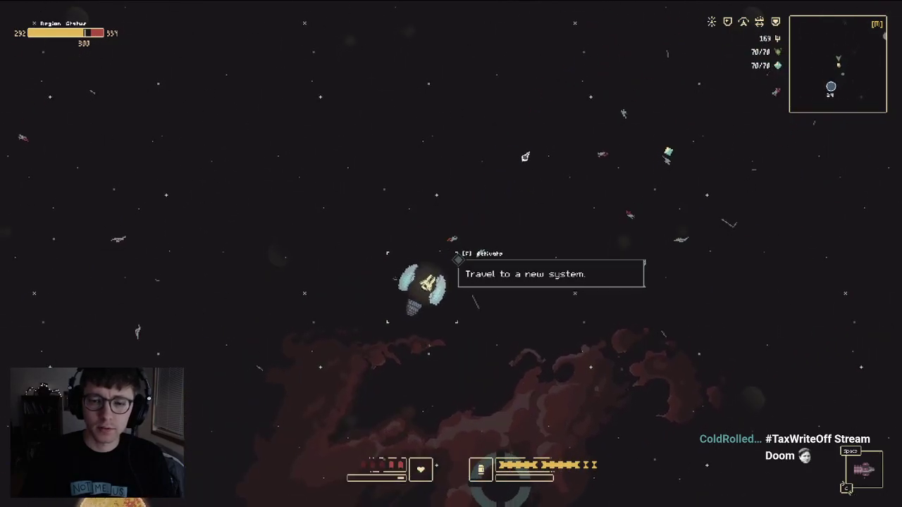
key(f)
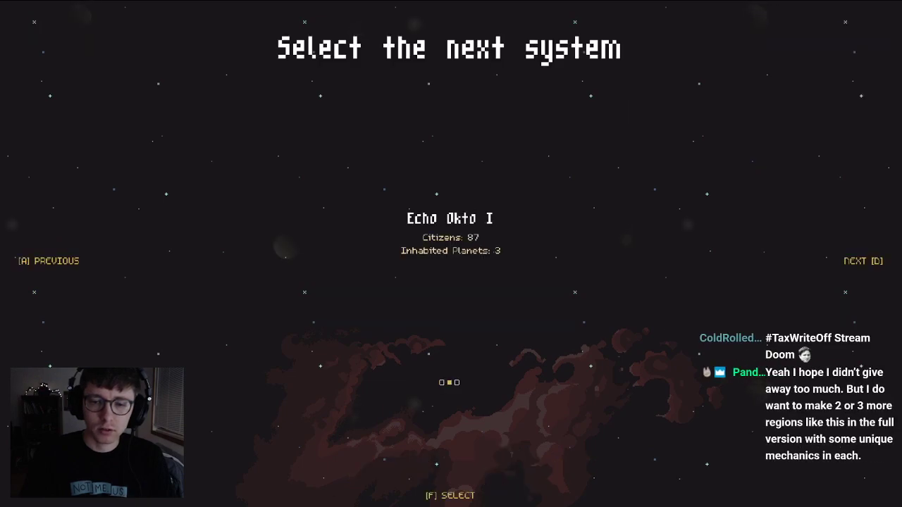
key(a)
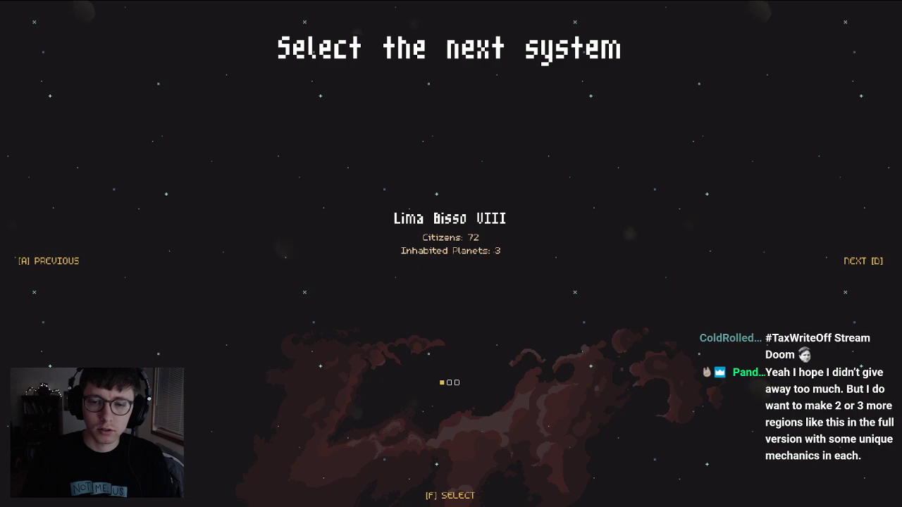
key(d)
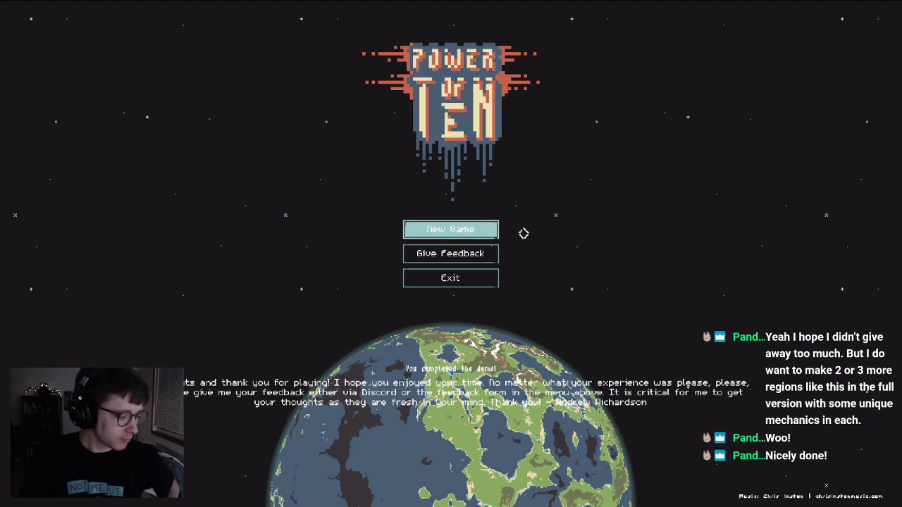
mouse_move(452, 277)
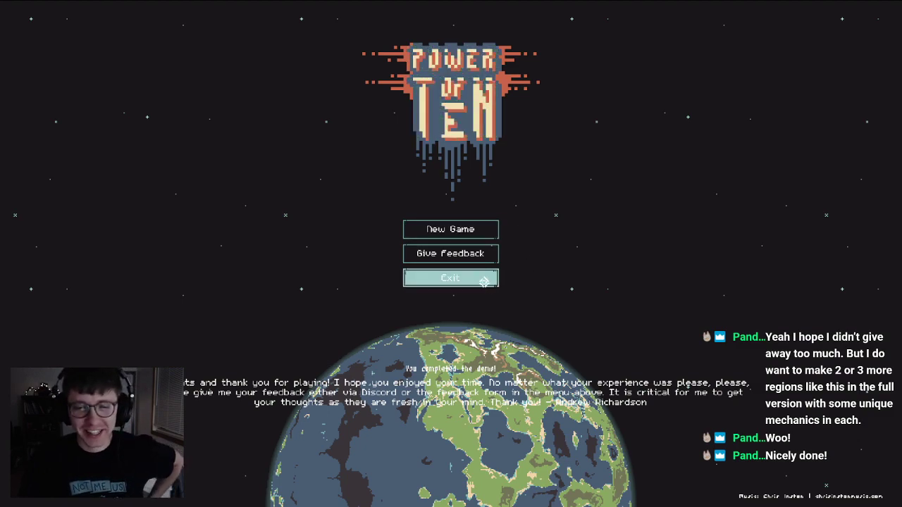